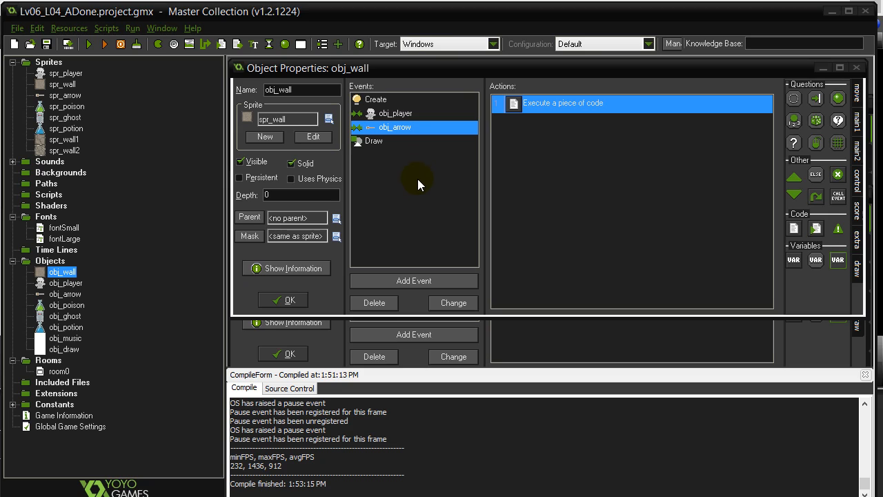
{"action": "mouse_move", "coordinate": [421, 195]}
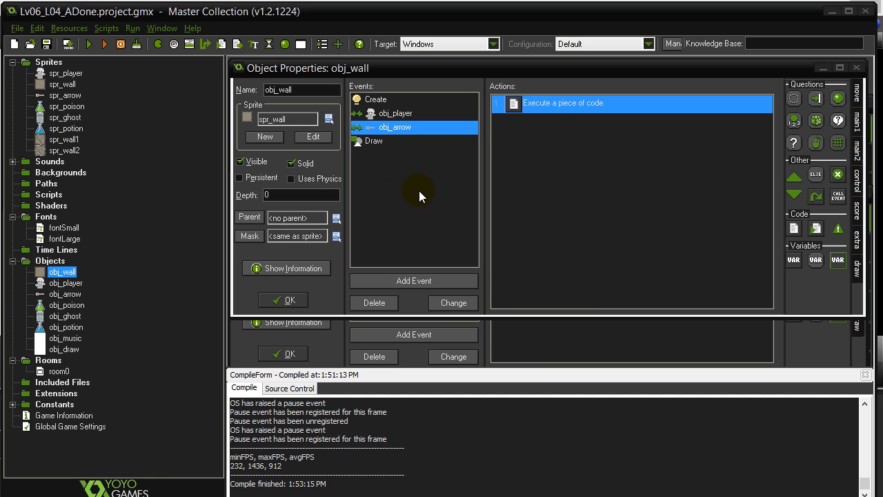
{"action": "mouse_move", "coordinate": [389, 135]}
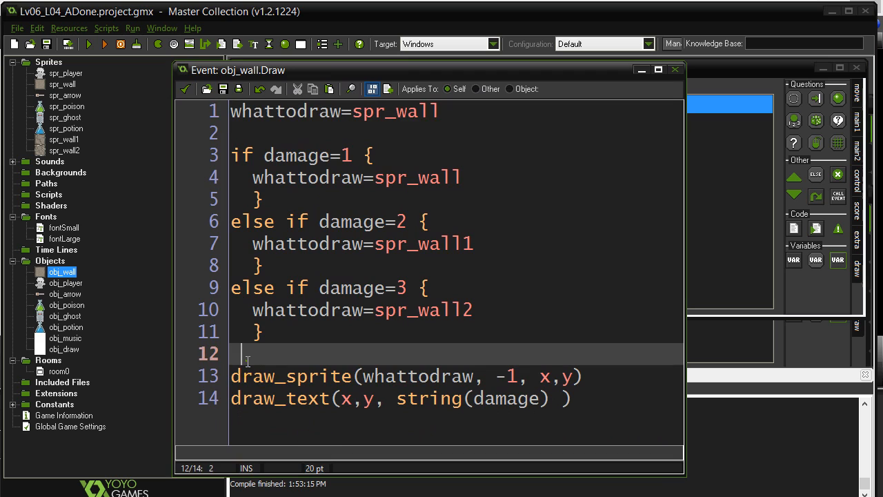
{"action": "mouse_move", "coordinate": [462, 174]}
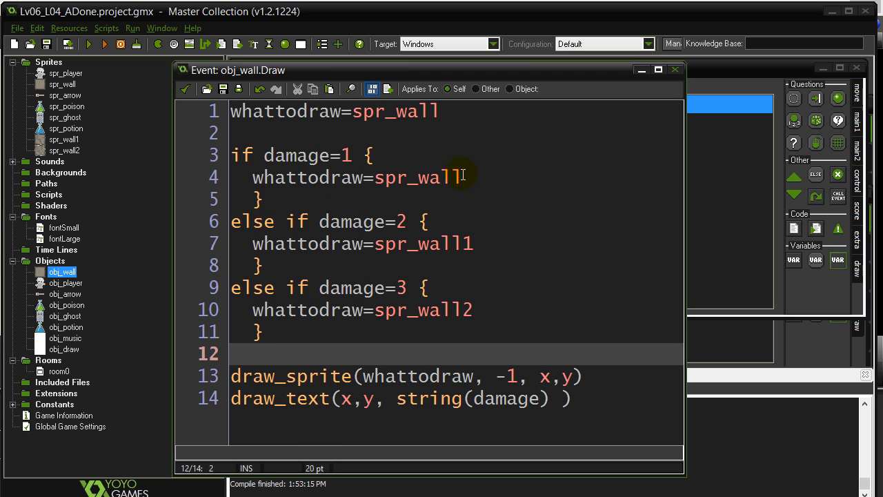
{"action": "double_click", "coordinate": [417, 177]}
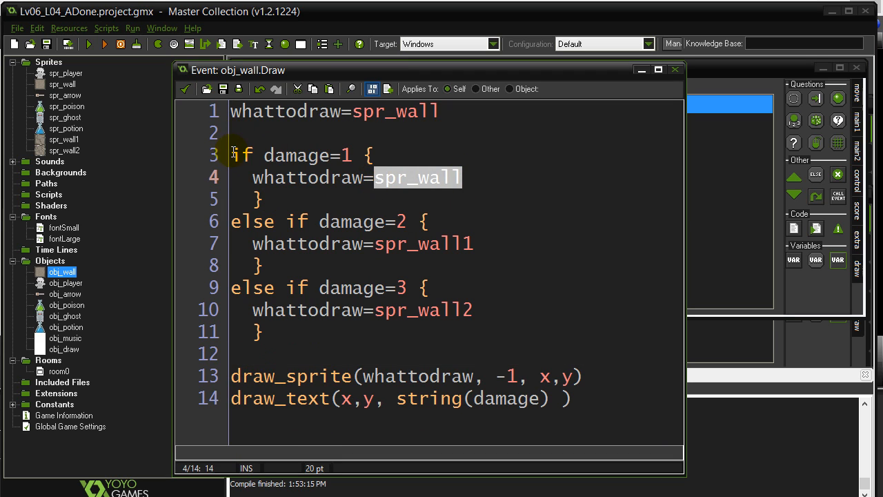
{"action": "left_click", "coordinate": [366, 154]}
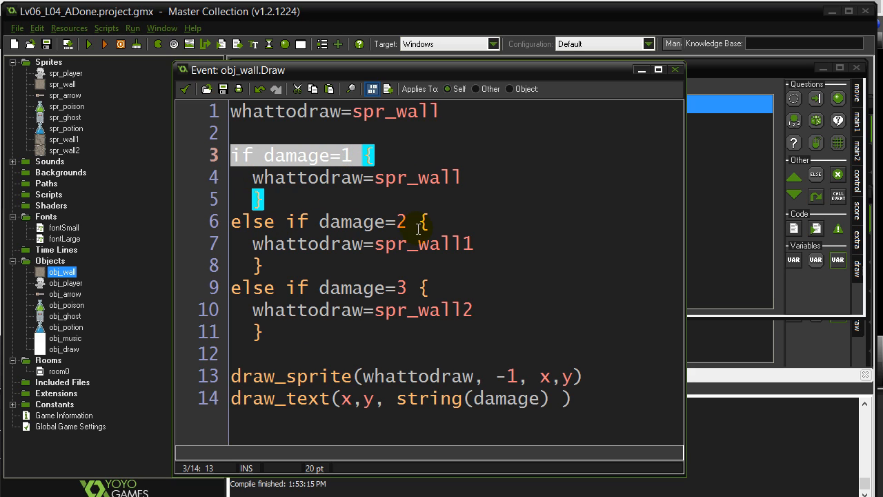
{"action": "mouse_move", "coordinate": [447, 309]}
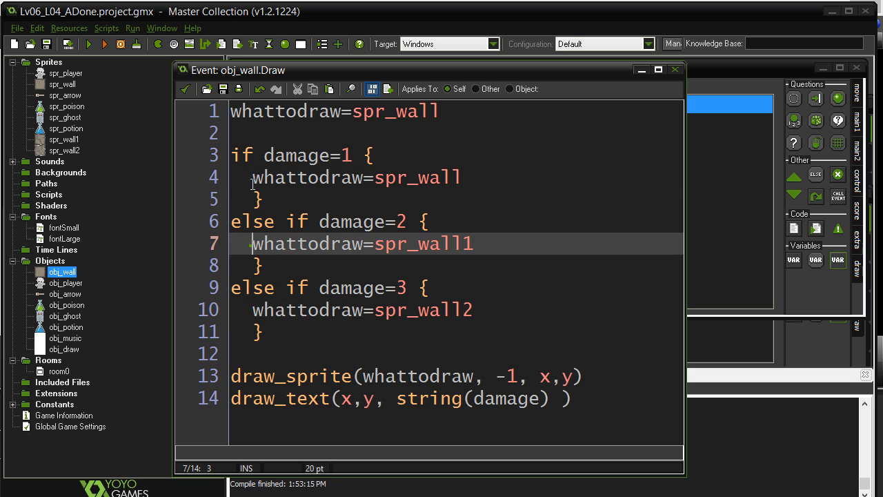
{"action": "left_click", "coordinate": [254, 177]}
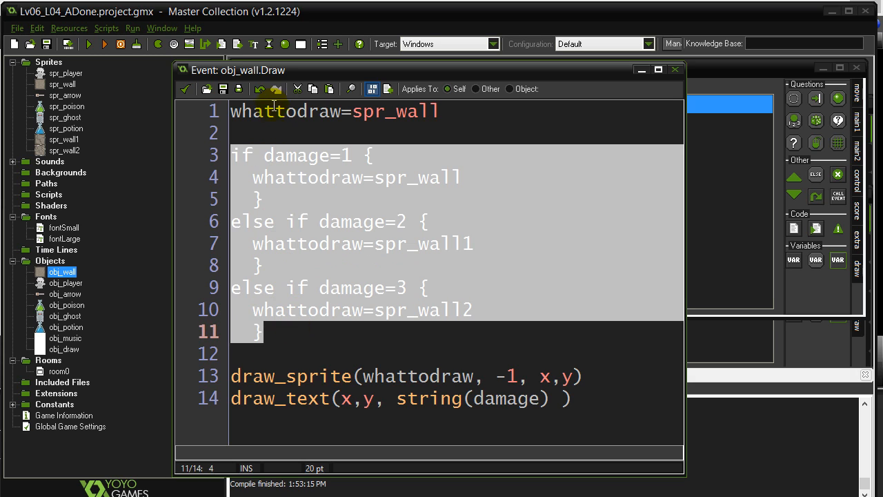
{"action": "left_click", "coordinate": [269, 331]}
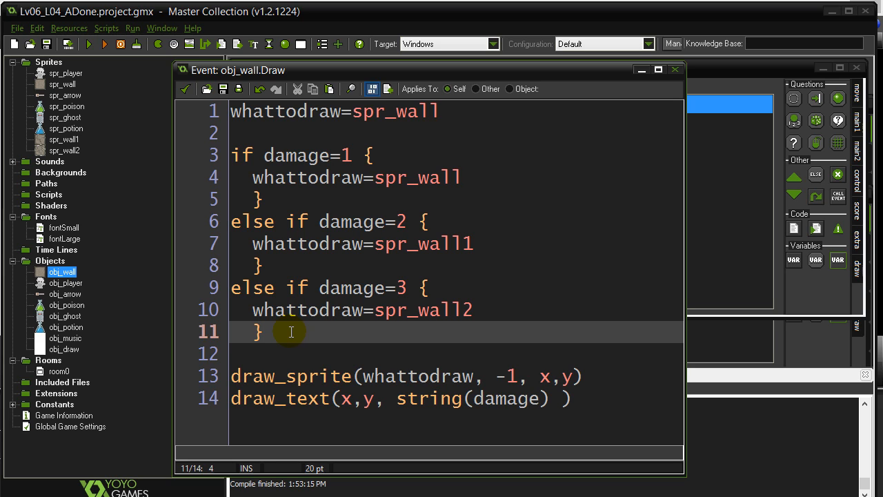
{"action": "left_click", "coordinate": [289, 265]}
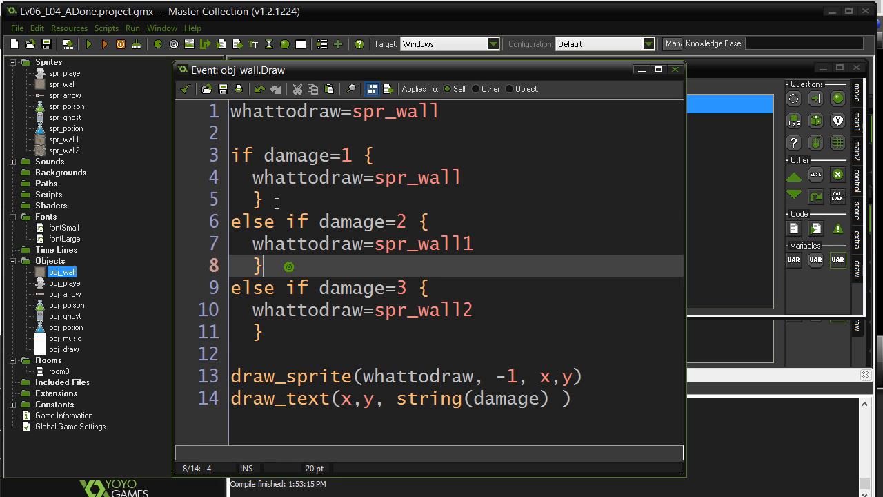
{"action": "left_click", "coordinate": [262, 199]}
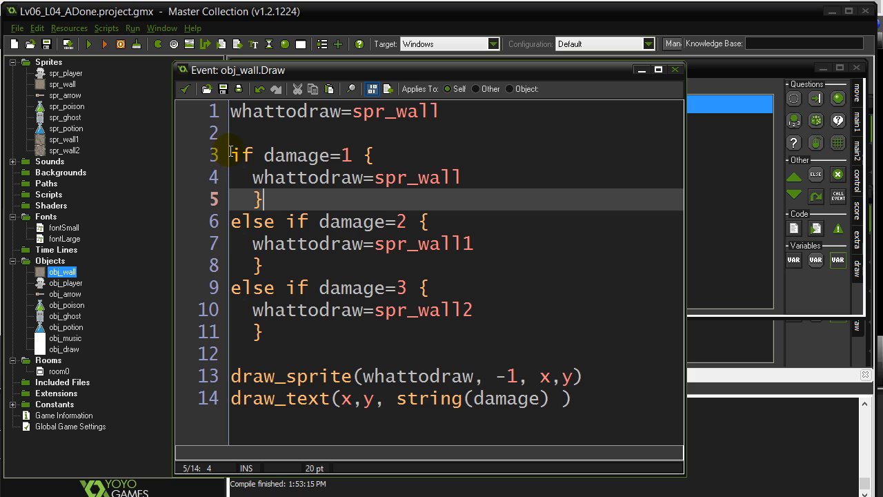
{"action": "mouse_move", "coordinate": [280, 347]}
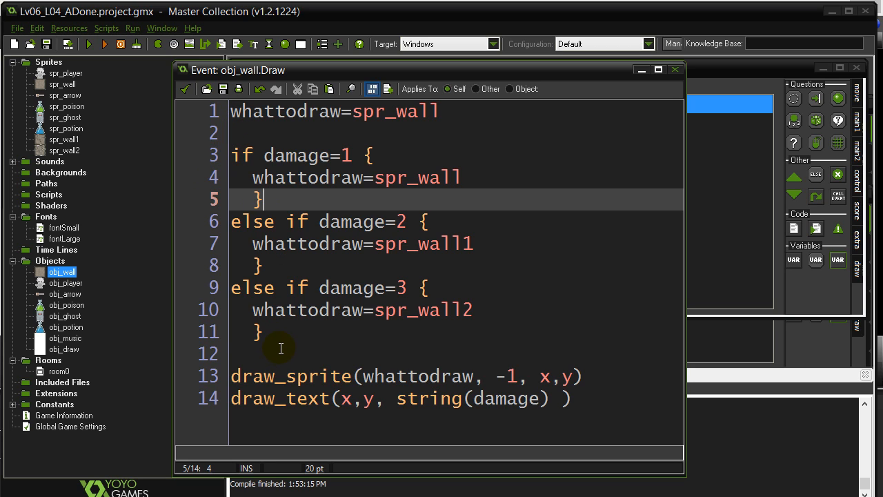
{"action": "mouse_move", "coordinate": [324, 375]}
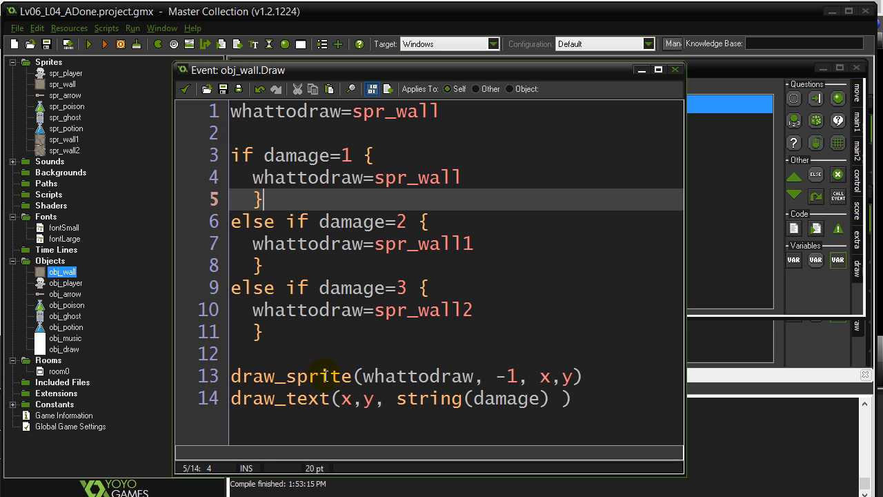
{"action": "mouse_move", "coordinate": [474, 375]}
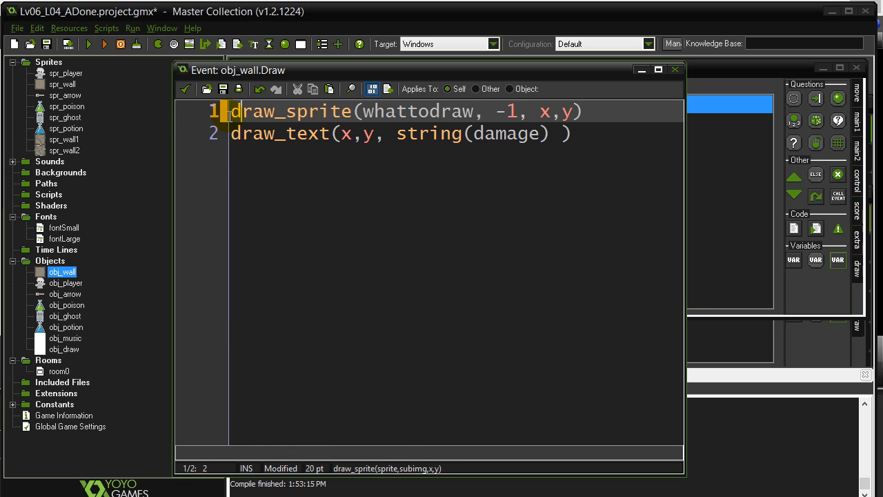
Replace the whattodraw argument of draw_sprite with sprite_index
{"action": "left_click", "coordinate": [477, 110]}
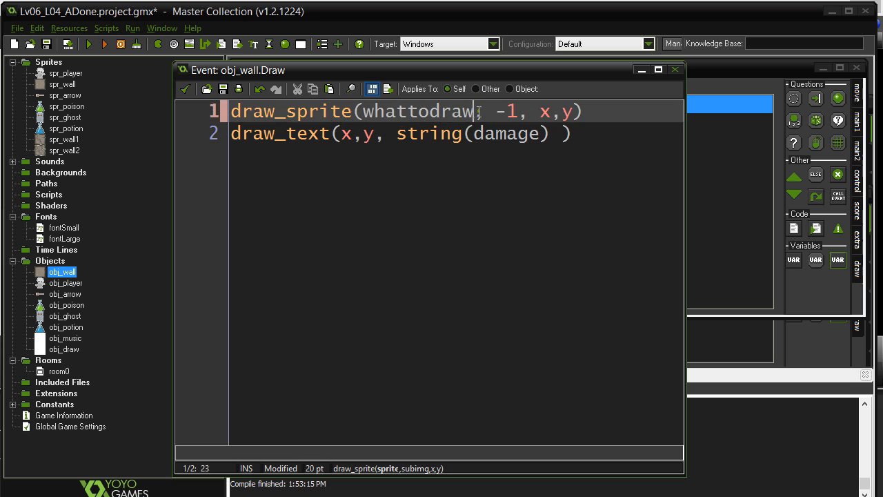
{"action": "double_click", "coordinate": [416, 111]}
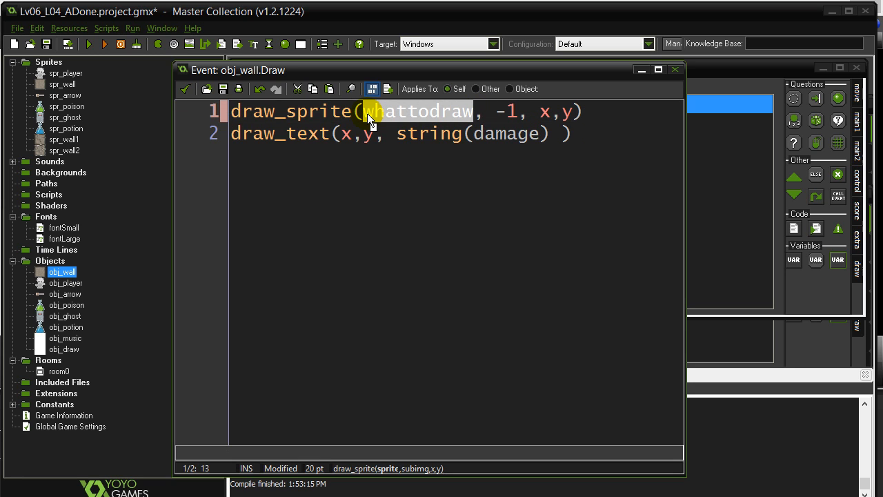
{"action": "type", "text": "sprite_index"}
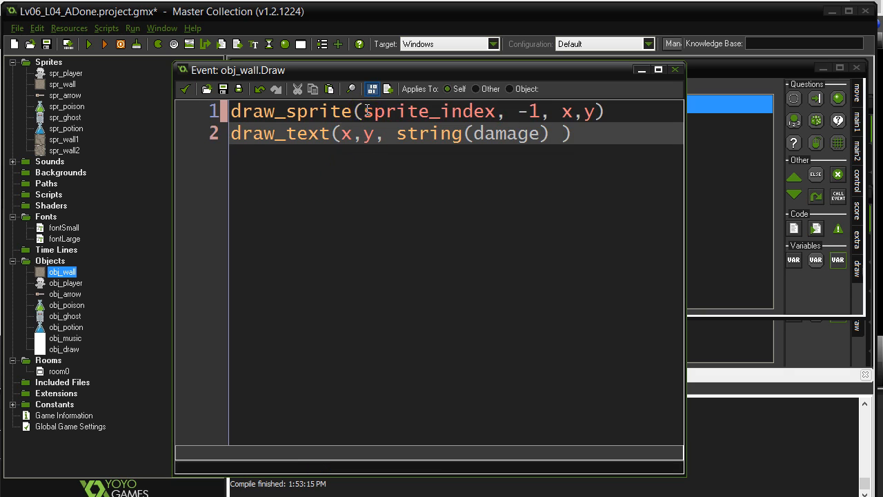
{"action": "double_click", "coordinate": [428, 110]}
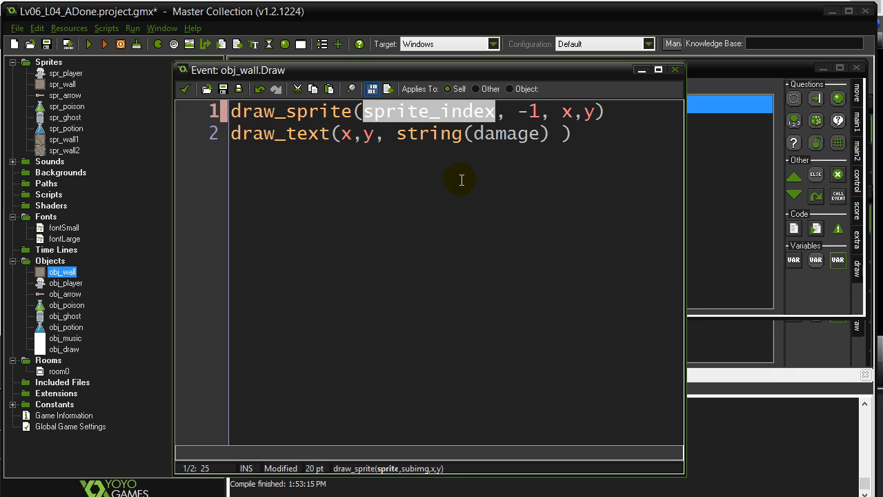
{"action": "mouse_move", "coordinate": [428, 121]}
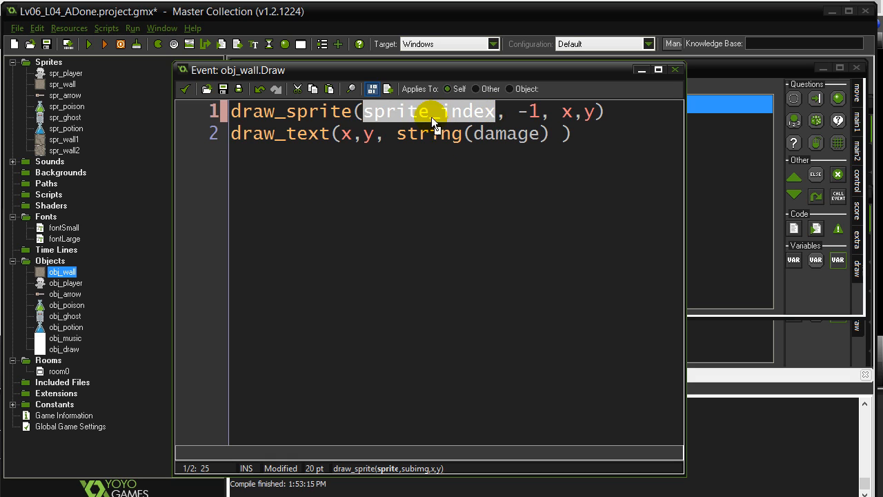
{"action": "mouse_move", "coordinate": [454, 117]}
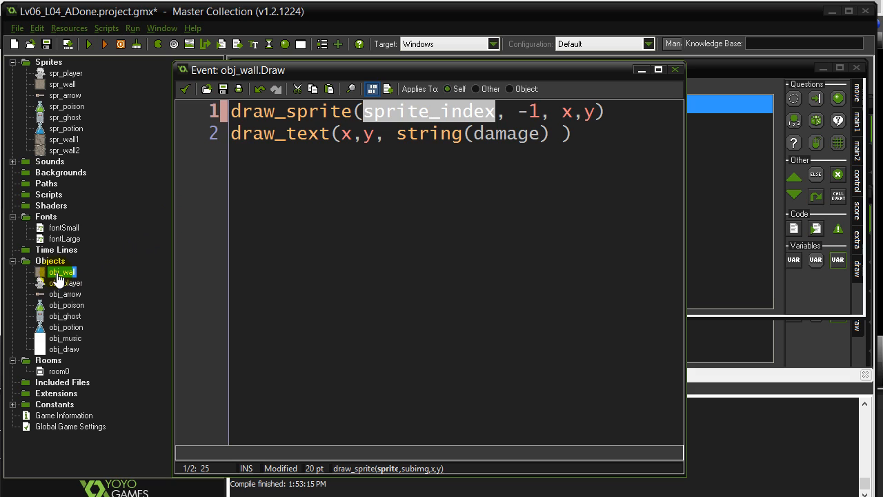
{"action": "mouse_move", "coordinate": [64, 84]}
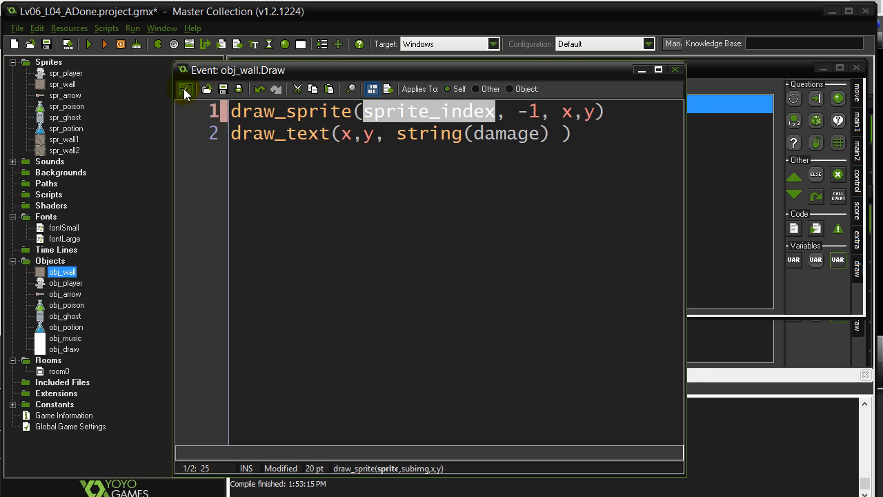
Open obj_wall's obj_arrow collision code and place the cursor below the existing lines
{"action": "left_click", "coordinate": [185, 93]}
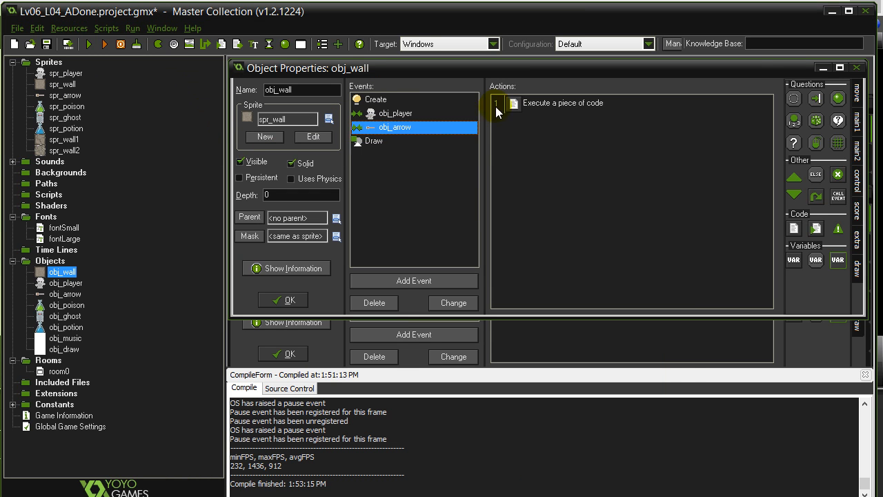
{"action": "double_click", "coordinate": [562, 102]}
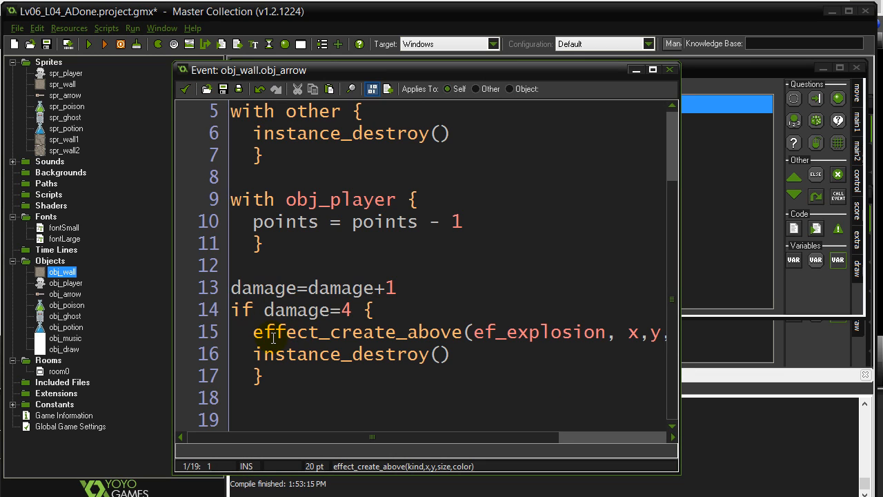
{"action": "left_click", "coordinate": [282, 397]}
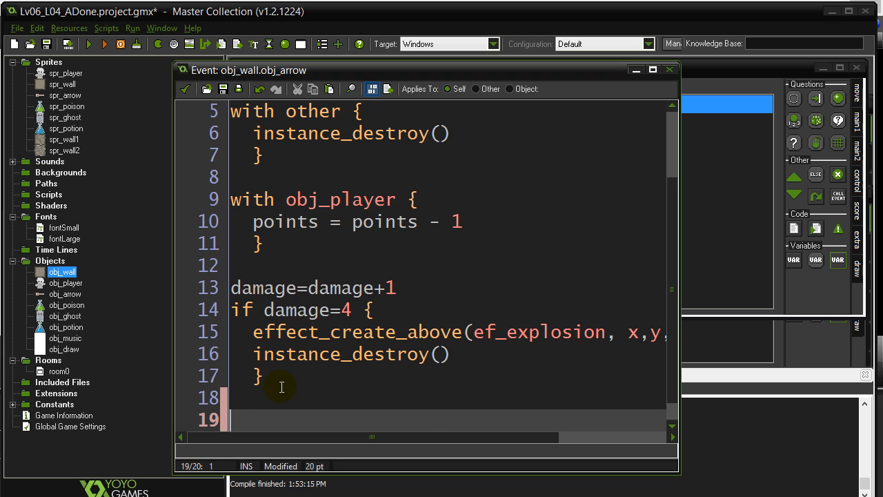
Add an if branch setting sprite_index=spr_wall1 when damage=1
{"action": "type", "text": "if damage="}
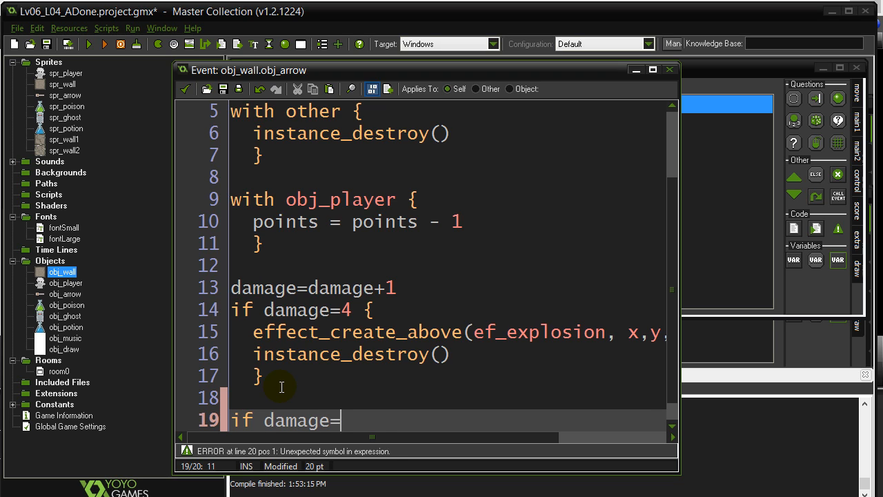
{"action": "type", "text": "1 {"}
{"action": "type", "text": "sprit"}
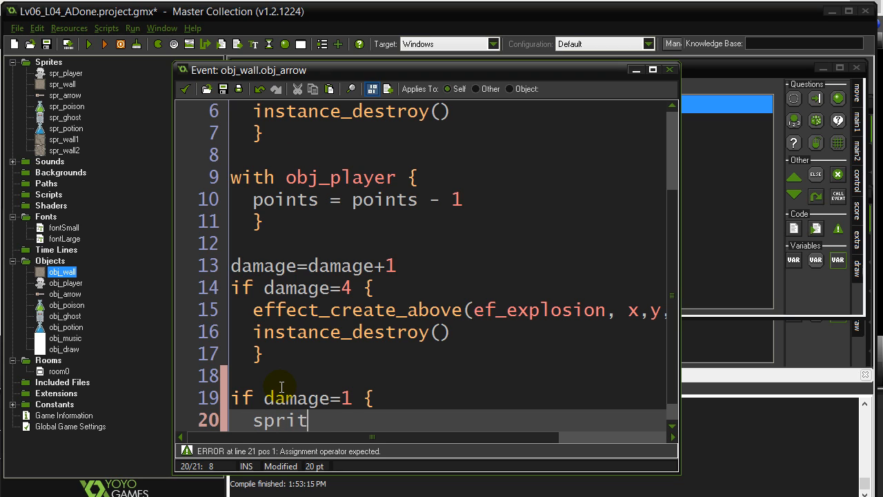
{"action": "type", "text": "e_index="}
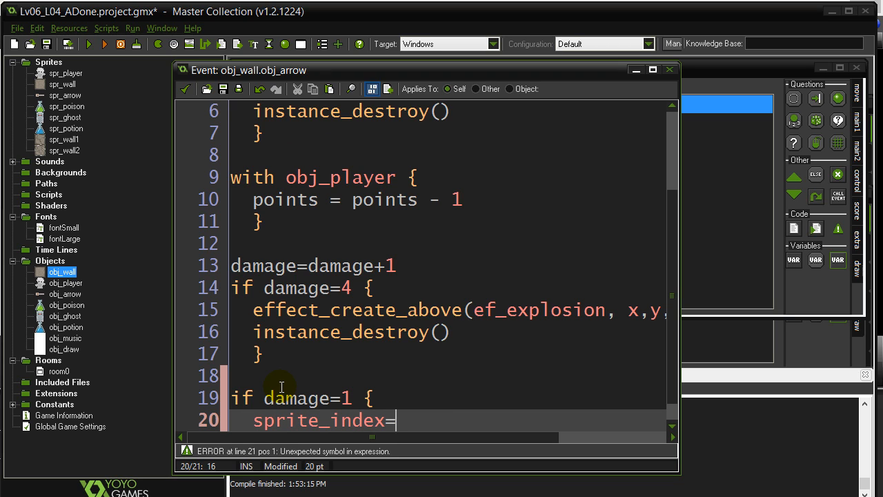
{"action": "type", "text": "spr_wall1"}
{"action": "type", "text": "els"}
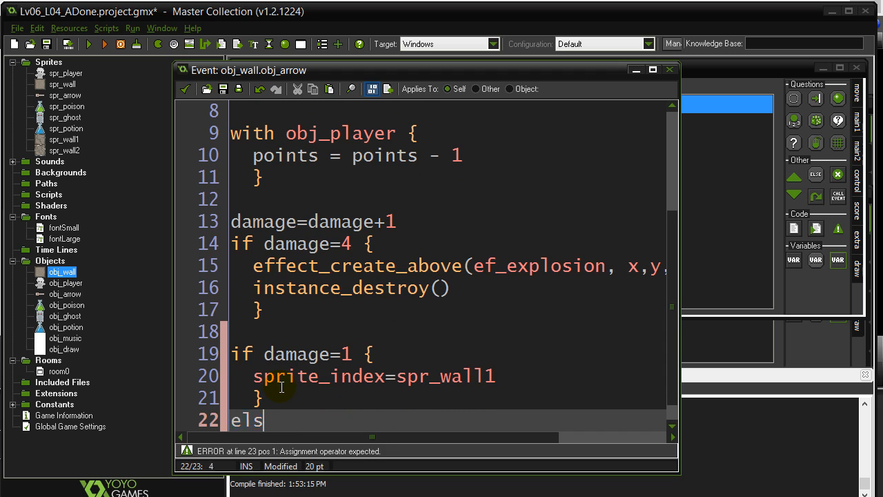
Add else if damage=2 setting sprite_index=spr_wall2, and begin another else-if branch
{"action": "type", "text": "e if damage=2 {"}
{"action": "type", "text": "sprite_index=s"}
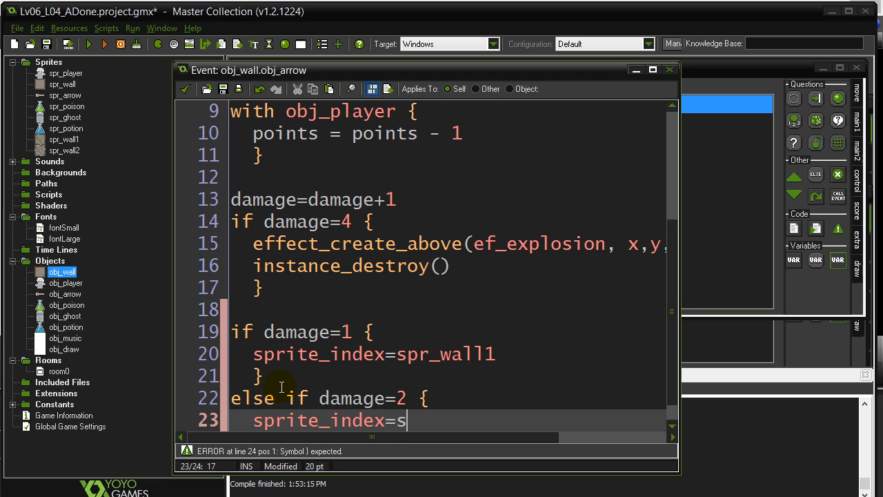
{"action": "type", "text": "pr_wall2"}
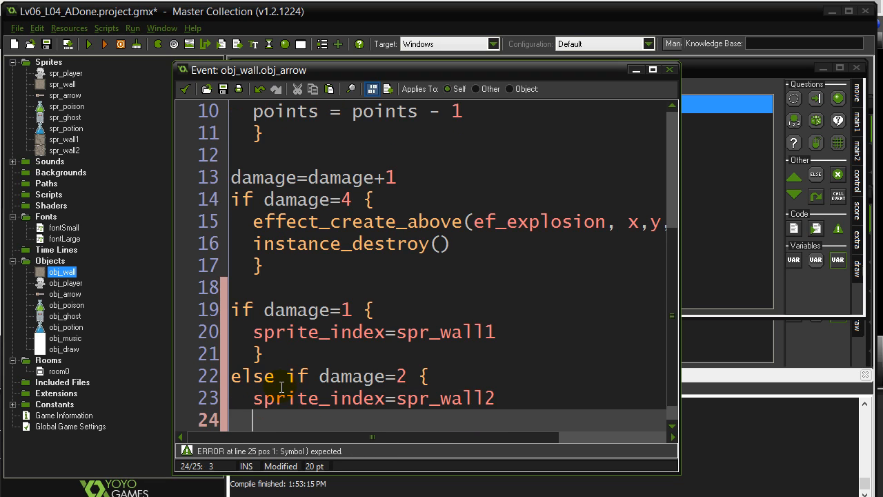
{"action": "type", "text": "else"}
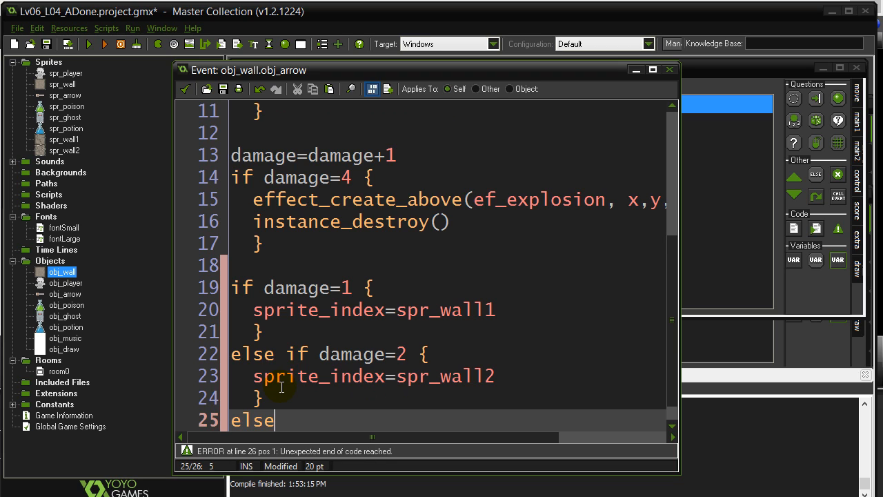
{"action": "type", "text": "if..."}
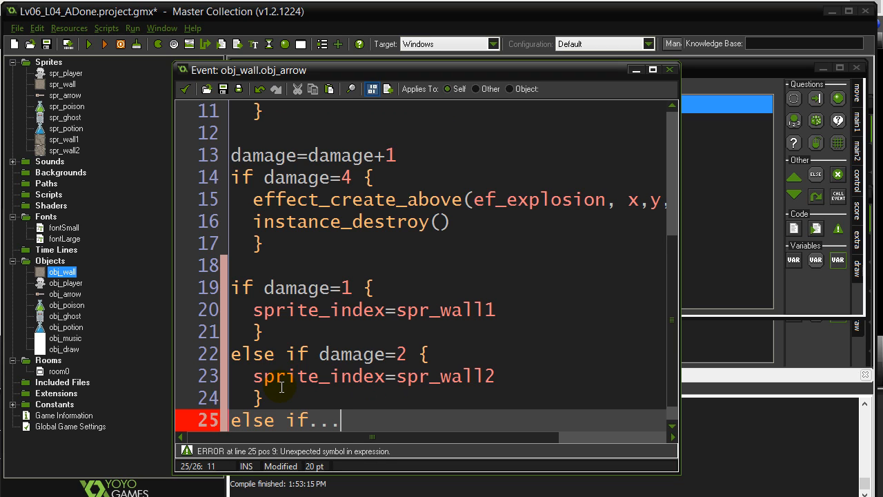
{"action": "mouse_move", "coordinate": [260, 293]}
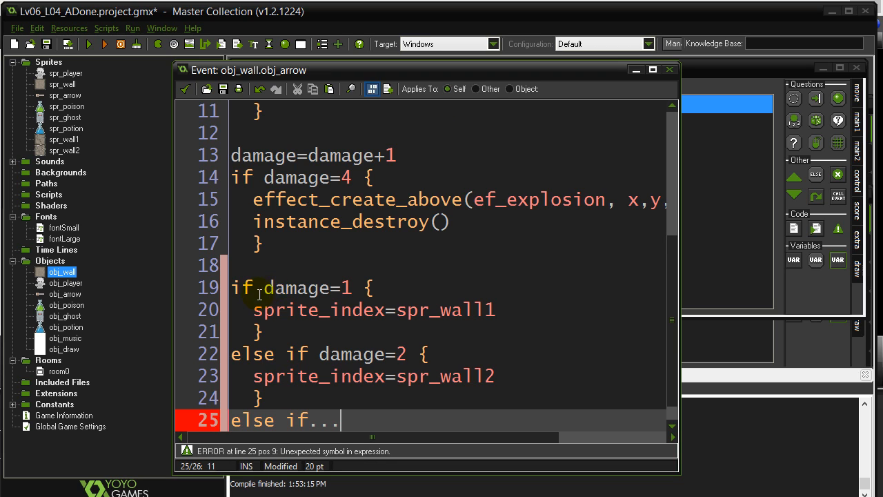
Review the new sprite-switching block, highlighting spr_wall1
{"action": "left_click_drag", "start_coordinate": [235, 288], "coordinate": [283, 397]}
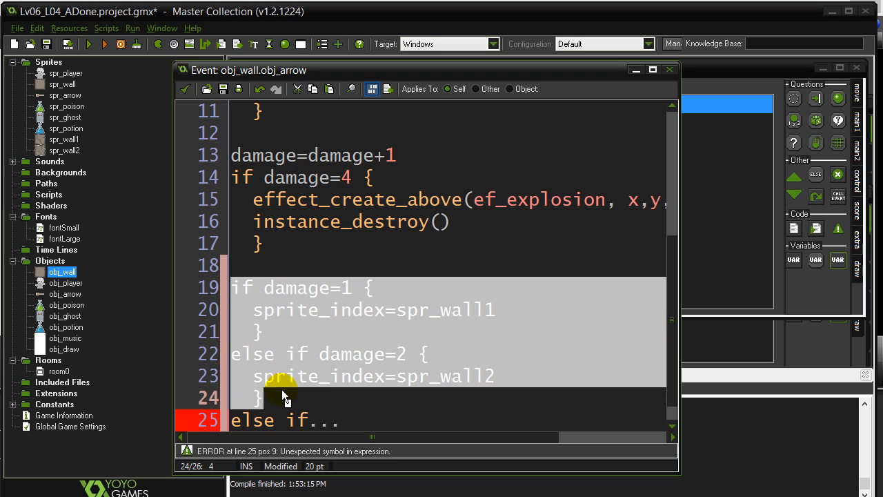
{"action": "mouse_move", "coordinate": [255, 346]}
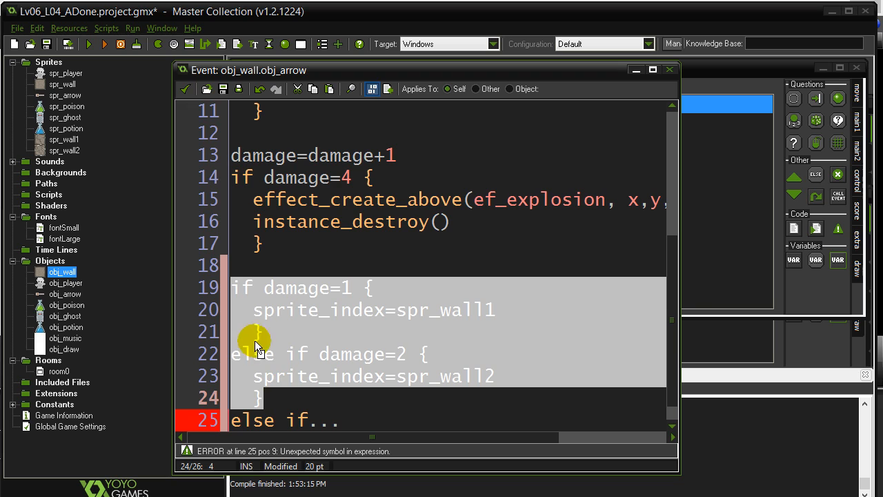
{"action": "mouse_move", "coordinate": [279, 329]}
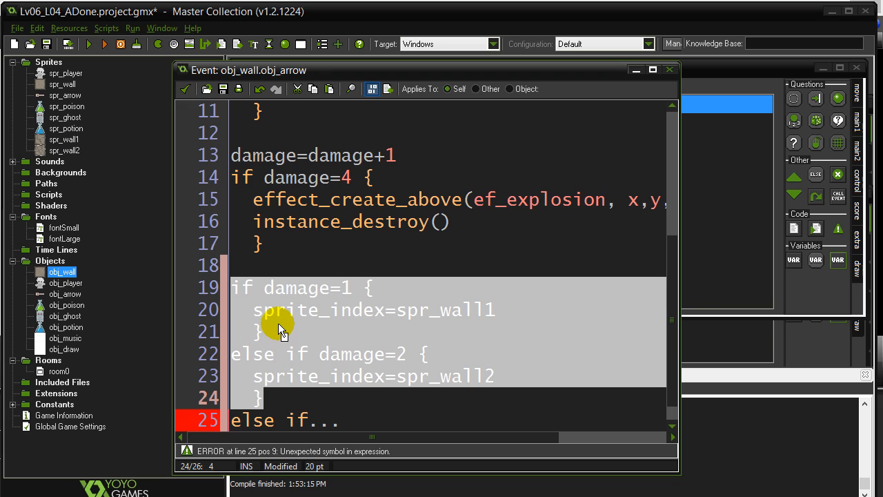
{"action": "mouse_move", "coordinate": [279, 329]}
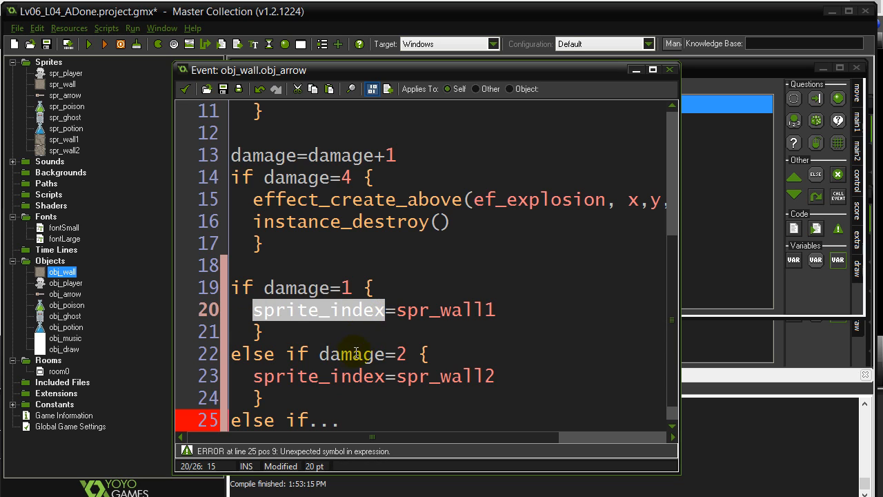
{"action": "mouse_move", "coordinate": [287, 336]}
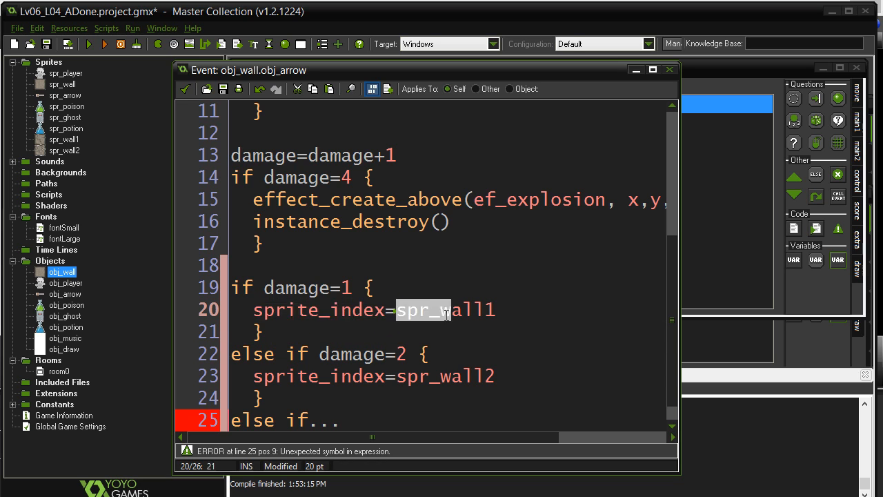
{"action": "double_click", "coordinate": [444, 309]}
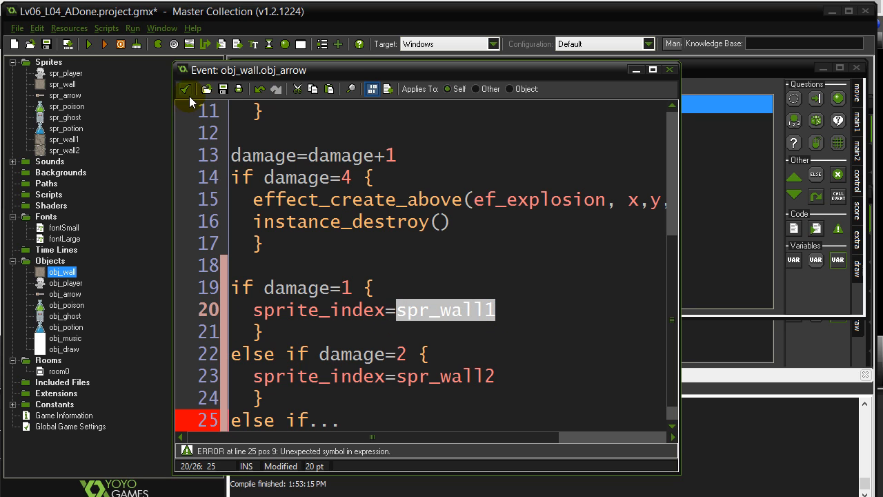
Close the collision code keeping edits and reopen the Draw code, highlighting sprite_index
{"action": "left_click", "coordinate": [186, 89]}
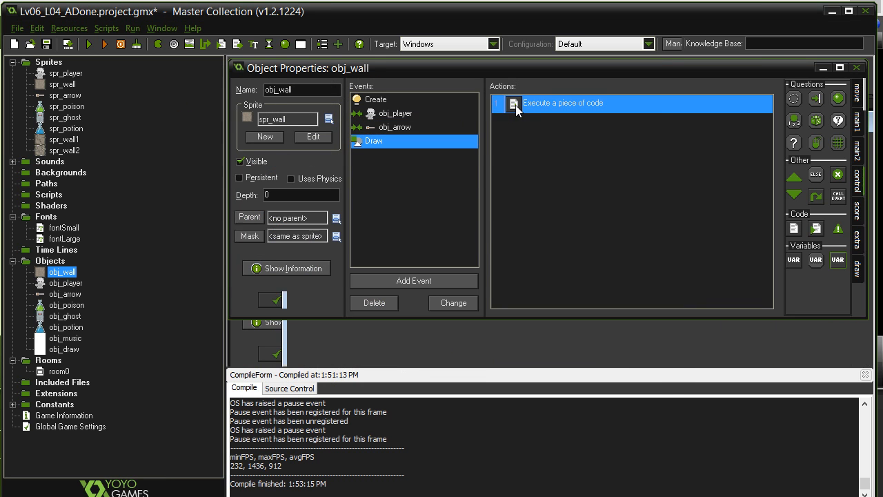
{"action": "double_click", "coordinate": [563, 102]}
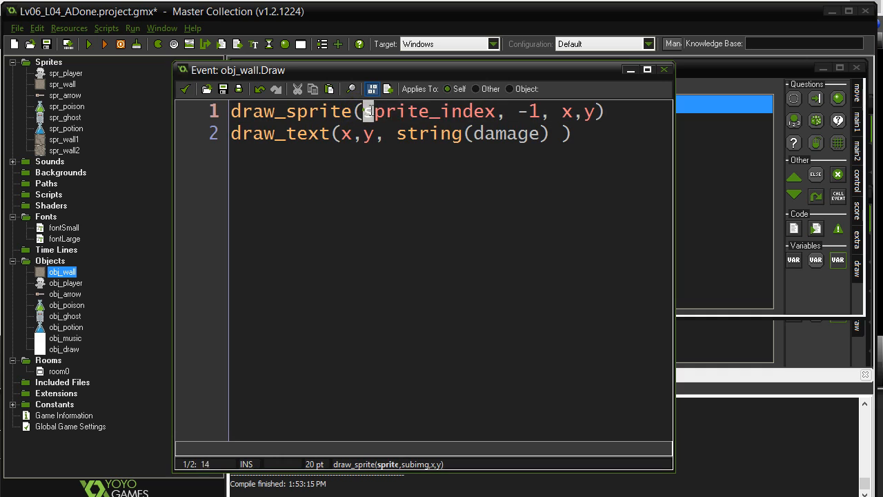
{"action": "double_click", "coordinate": [435, 110]}
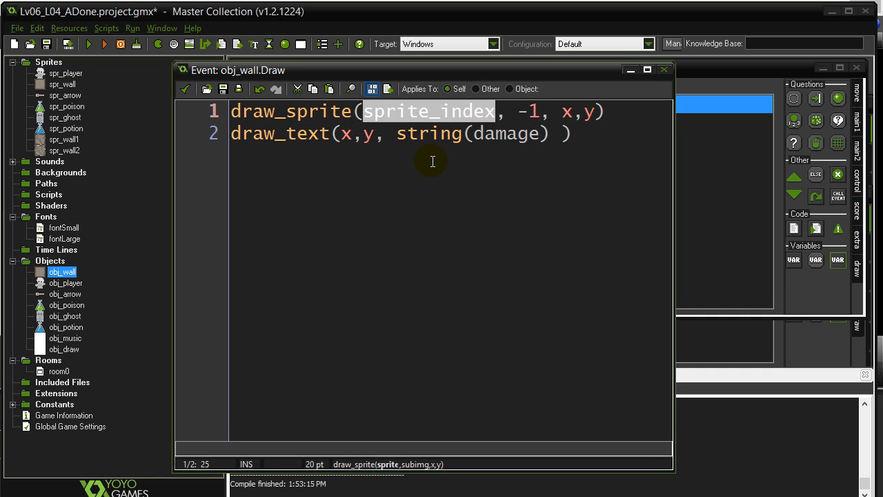